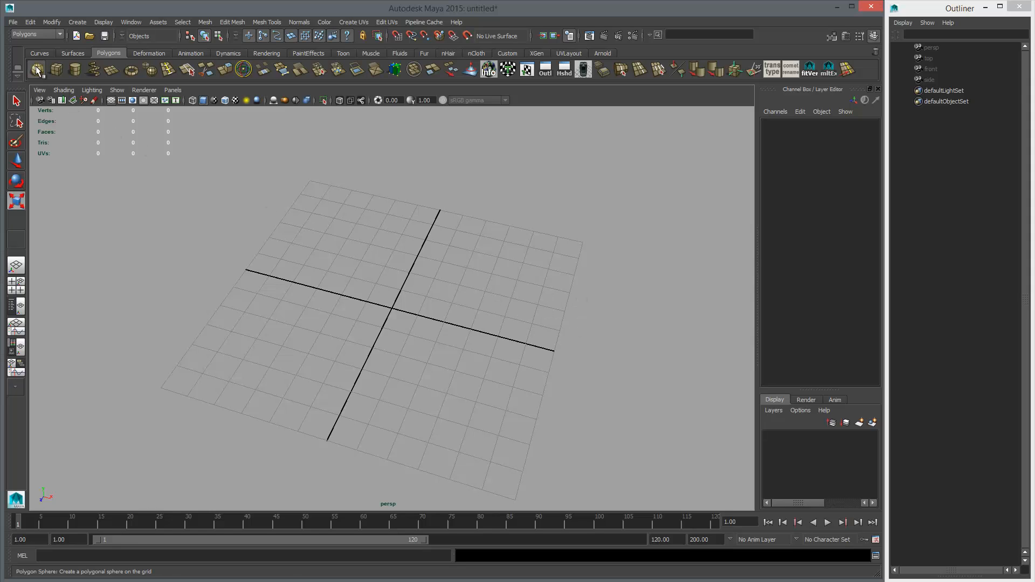
Add a trial polygon sphere from the shelf, then open the Create menu.
left_click(38, 68)
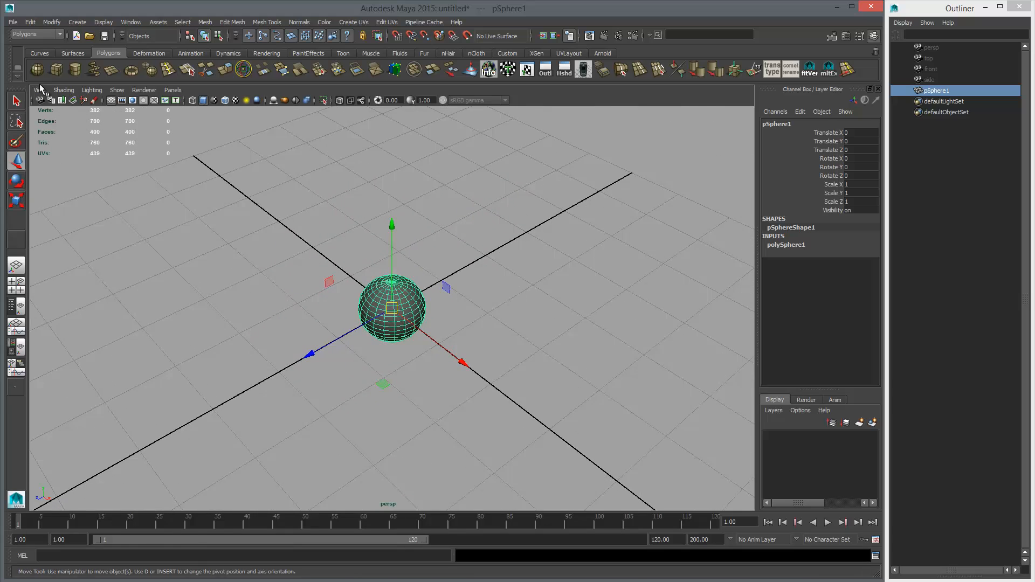
mouse_move(76, 74)
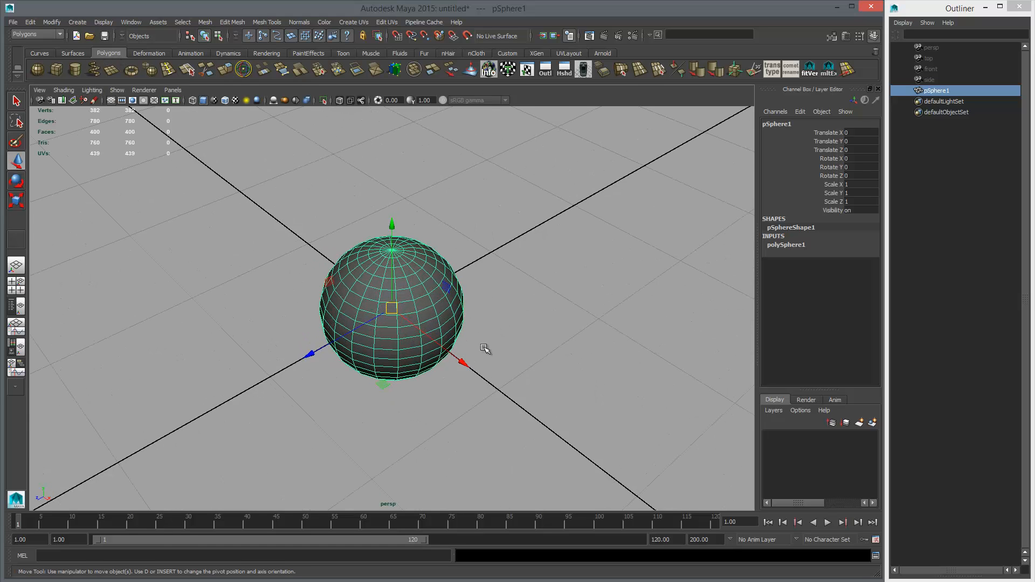
left_click(76, 22)
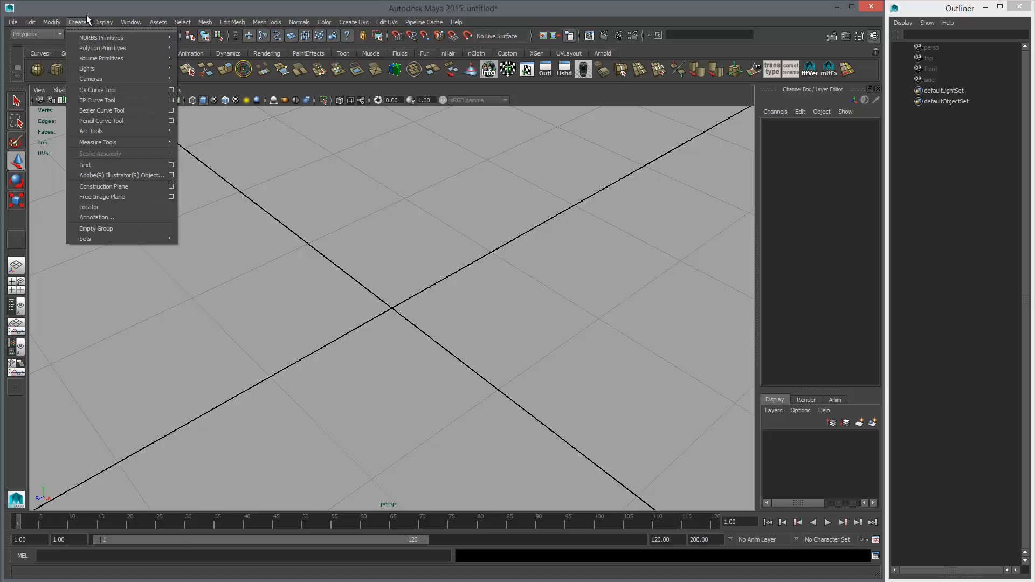
mouse_move(102, 47)
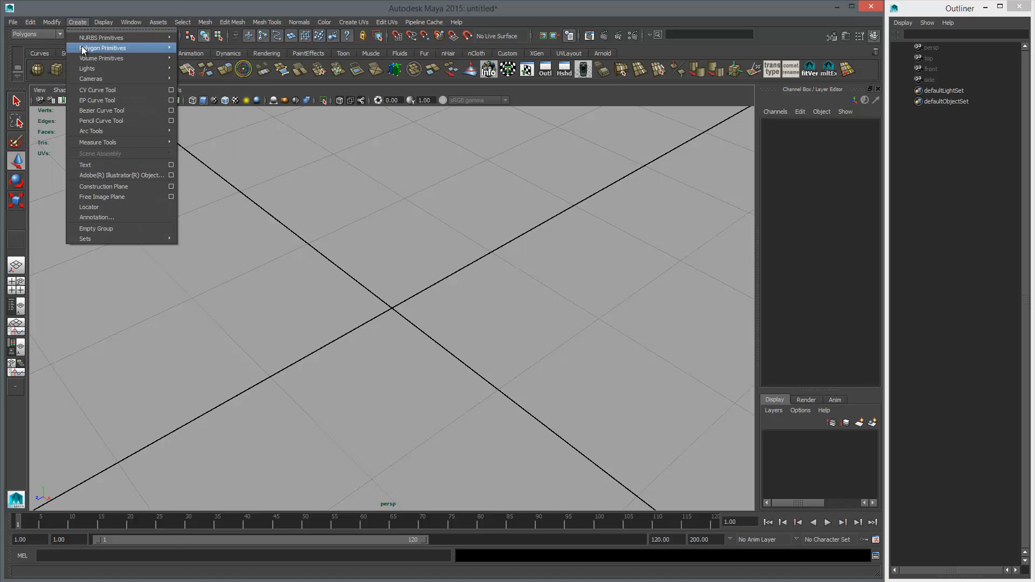
mouse_move(102, 48)
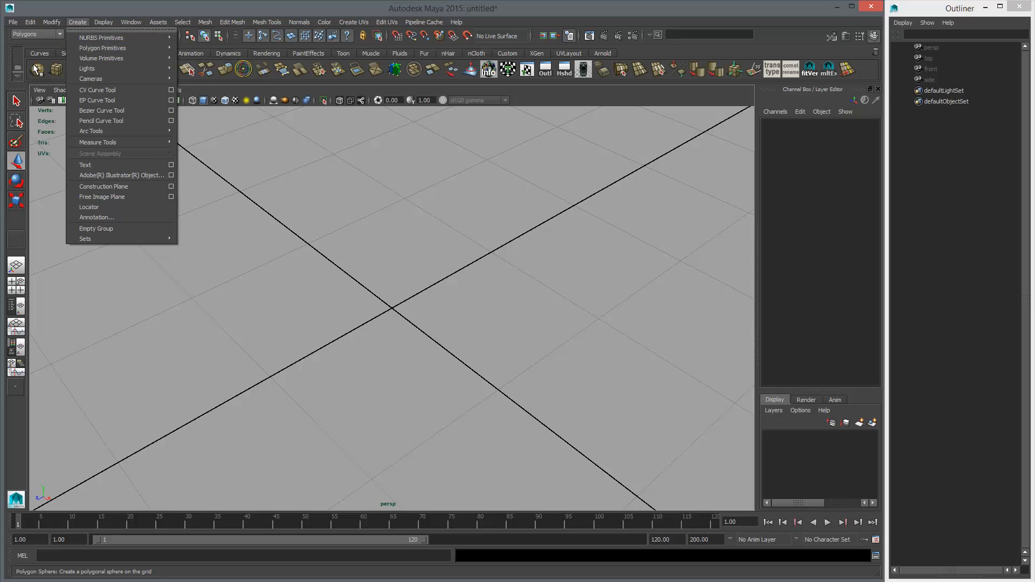
Create a default polygon sphere, pSphere1, via Polygon Primitives > Sphere.
left_click(102, 47)
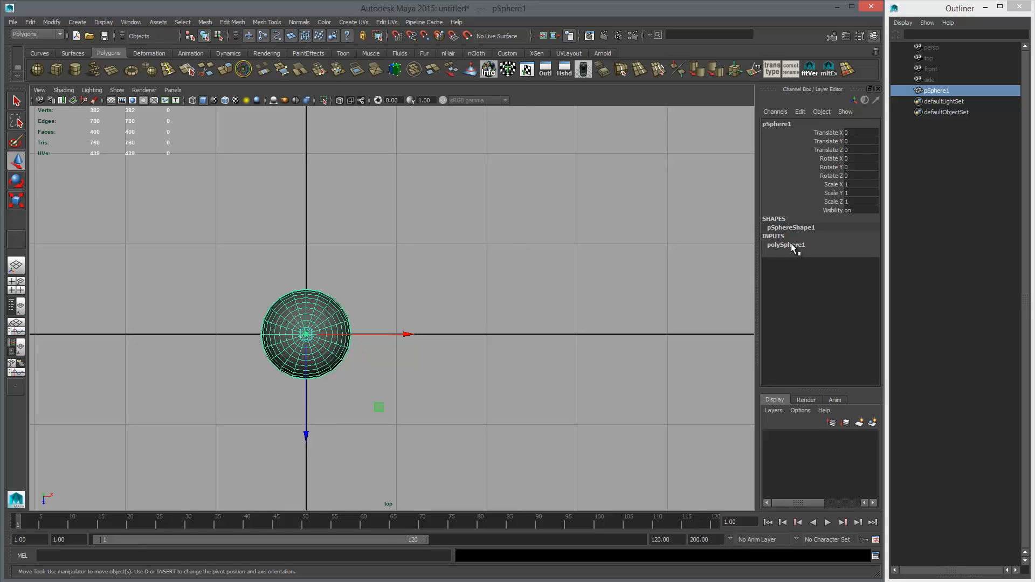
Expand polySphere1 in the Channel Box to show radius 1 and 20-by-20 subdivisions.
left_click(785, 244)
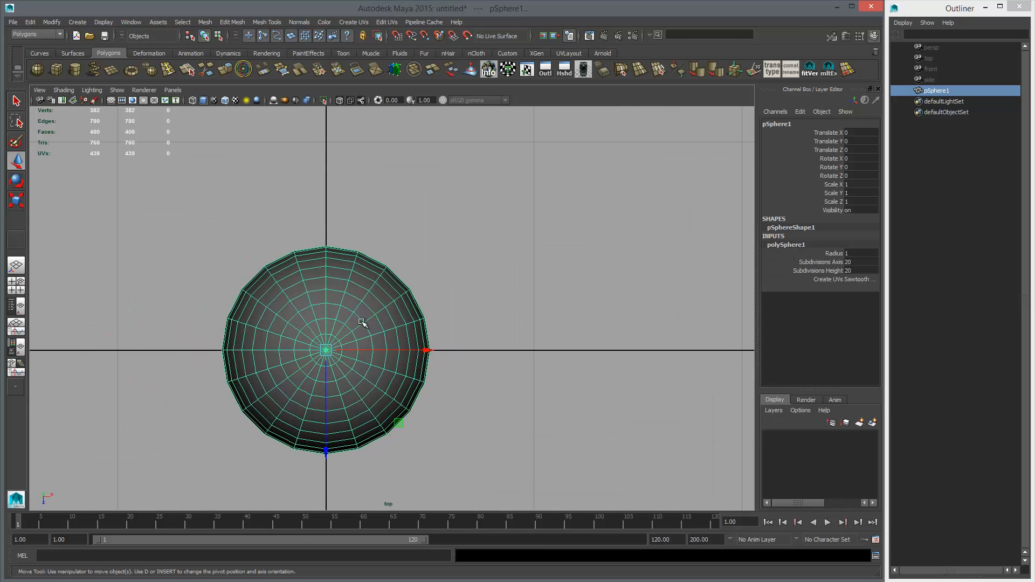
mouse_move(393, 288)
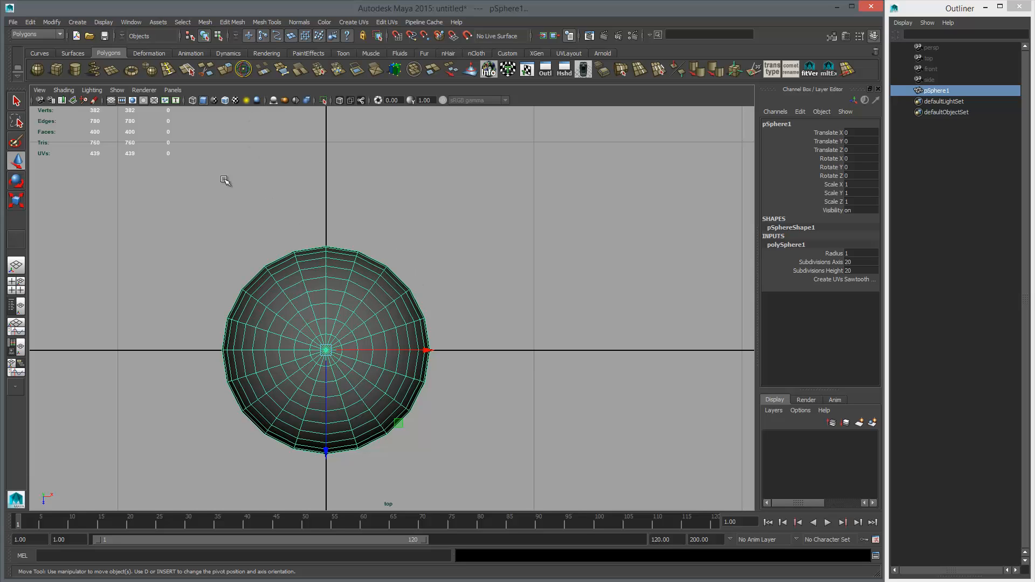
left_click(39, 53)
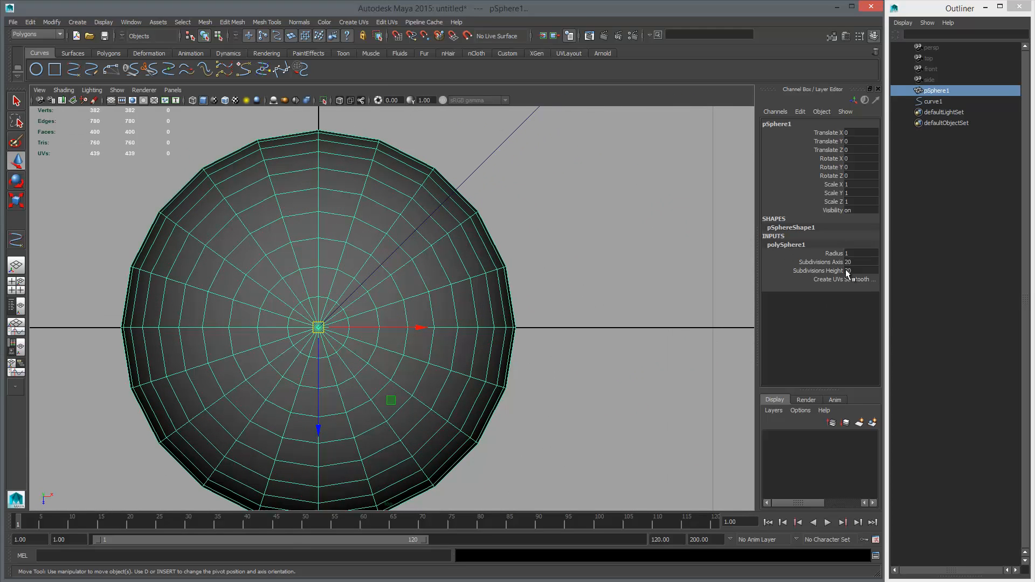
Select polySphere1's Subdivisions Axis attribute in the Channel Box for interactive adjustment.
left_click(825, 262)
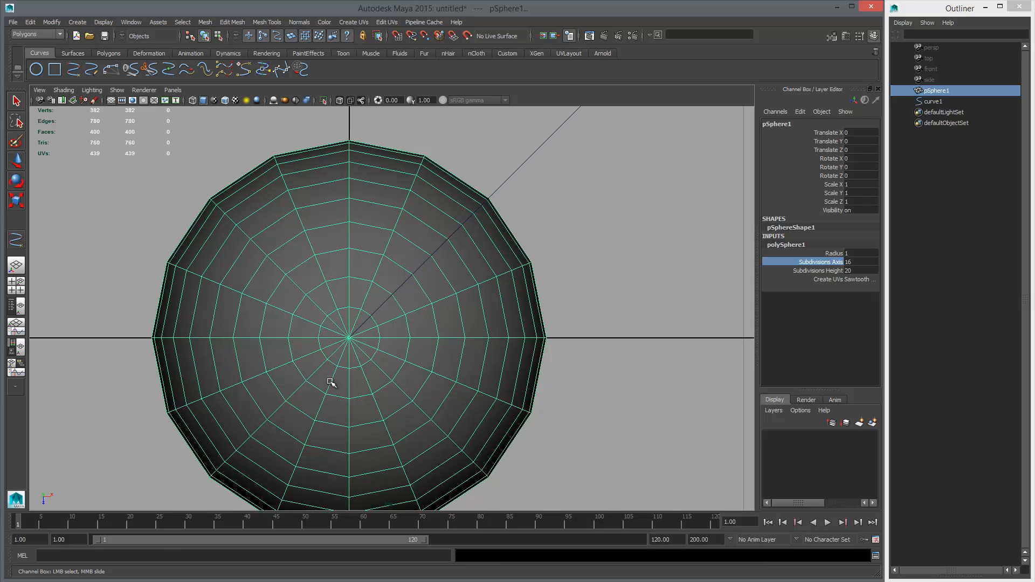
mouse_move(355, 343)
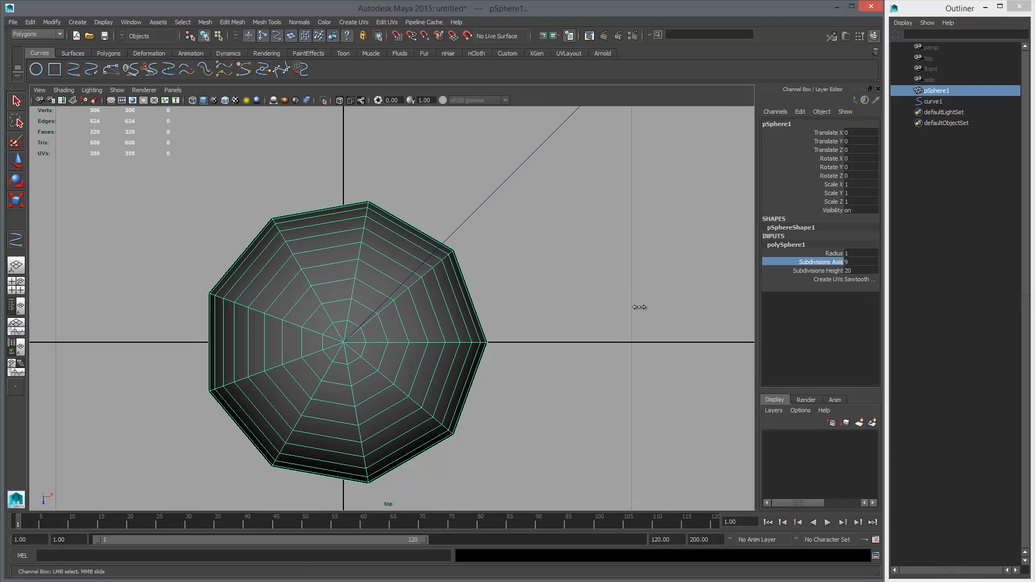
Drag Subdivisions Axis up through about 31, 45 and 50, then enter 64.
left_click_drag(637, 306, 604, 291)
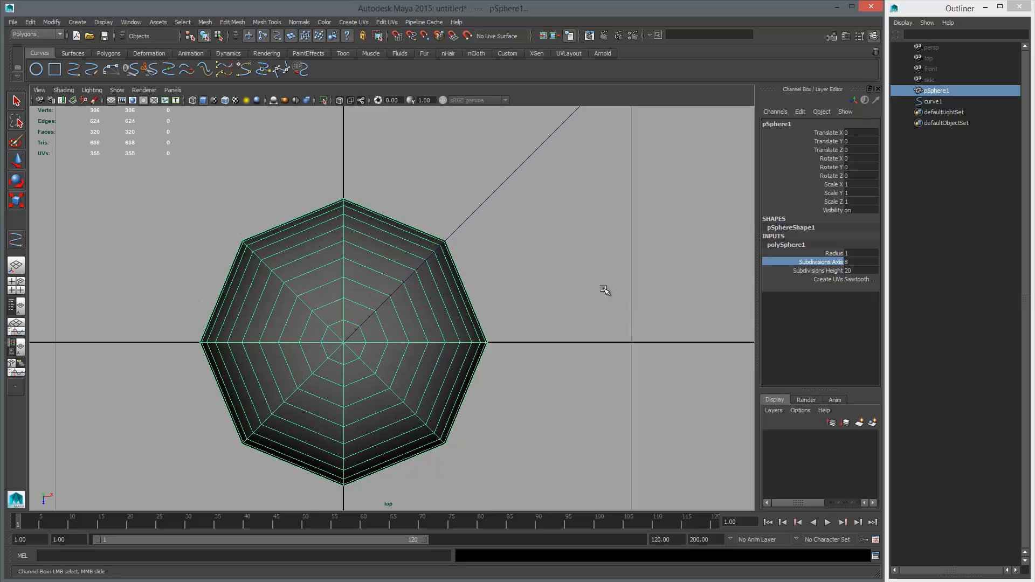
mouse_move(569, 310)
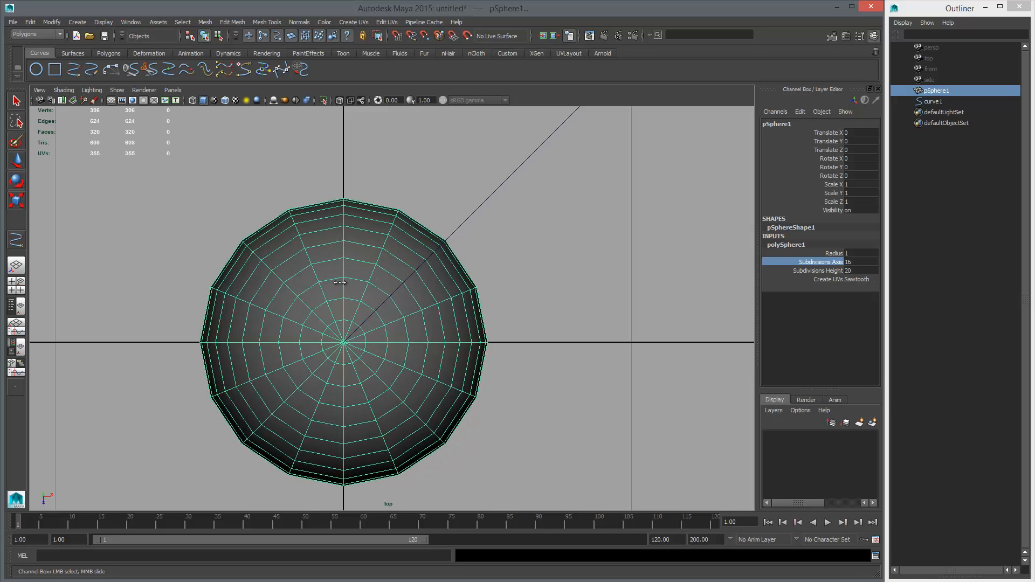
left_click_drag(340, 284, 386, 284)
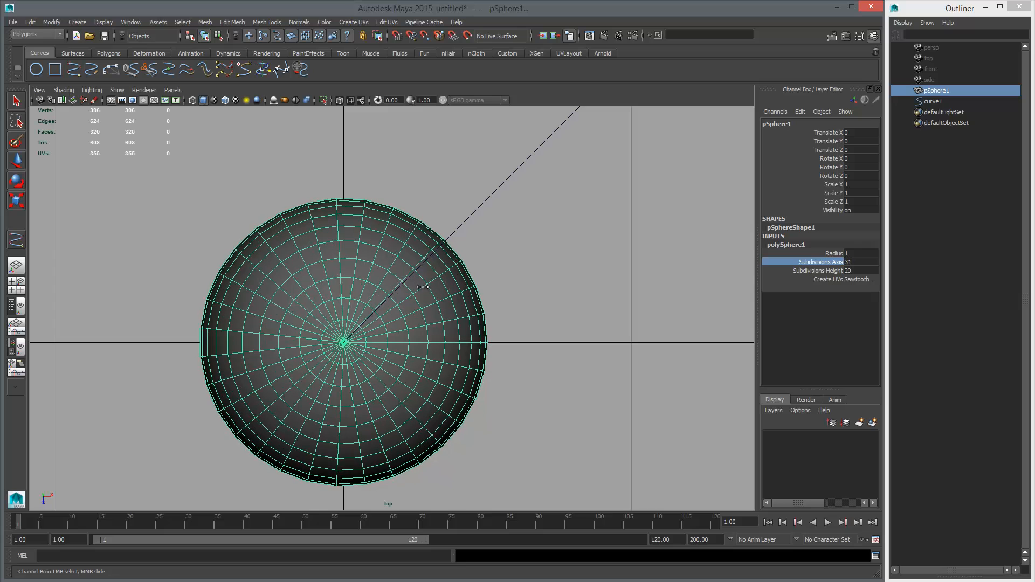
left_click_drag(423, 287, 500, 290)
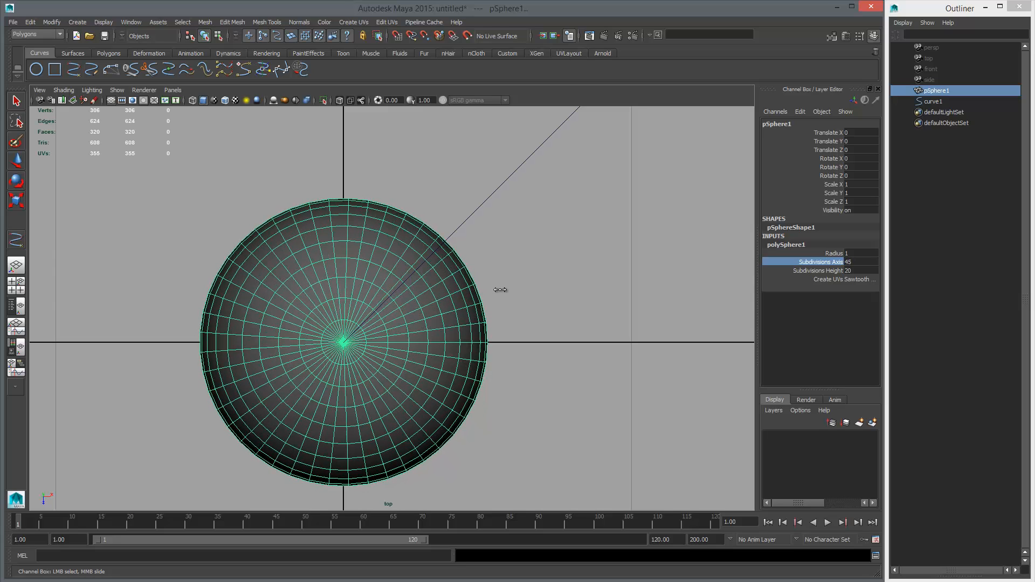
left_click_drag(500, 289, 545, 295)
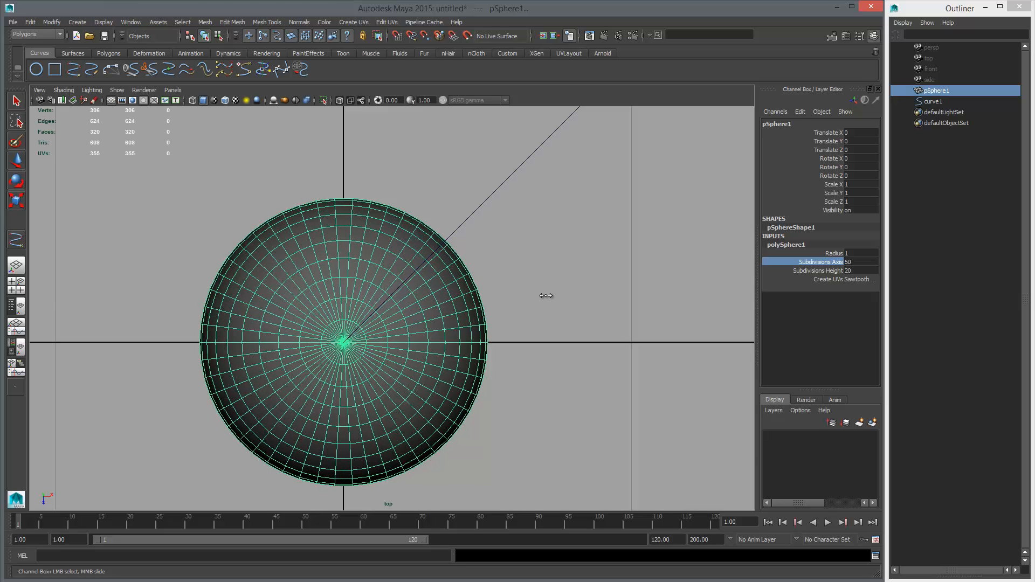
scroll("down", 3)
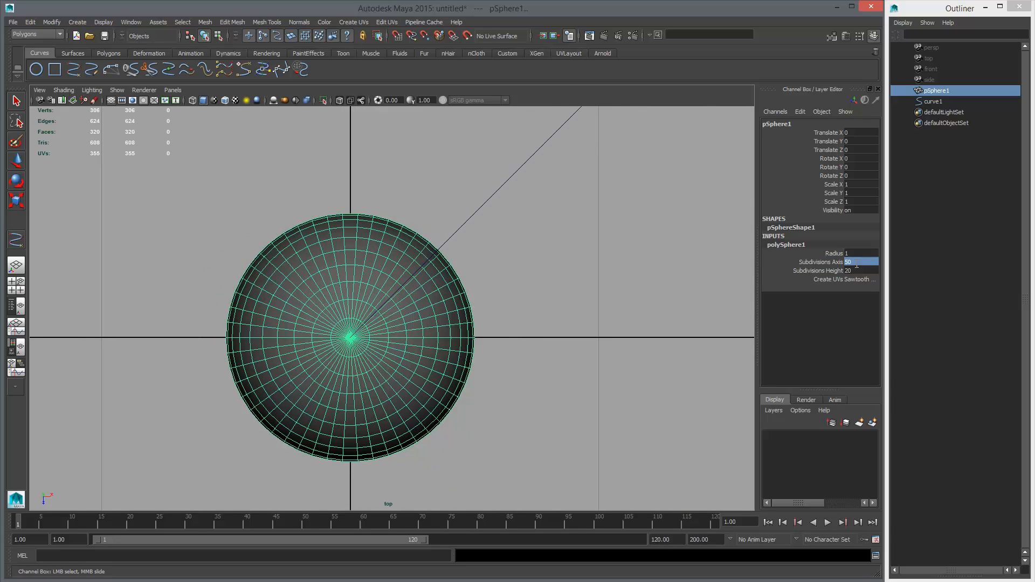
type("64")
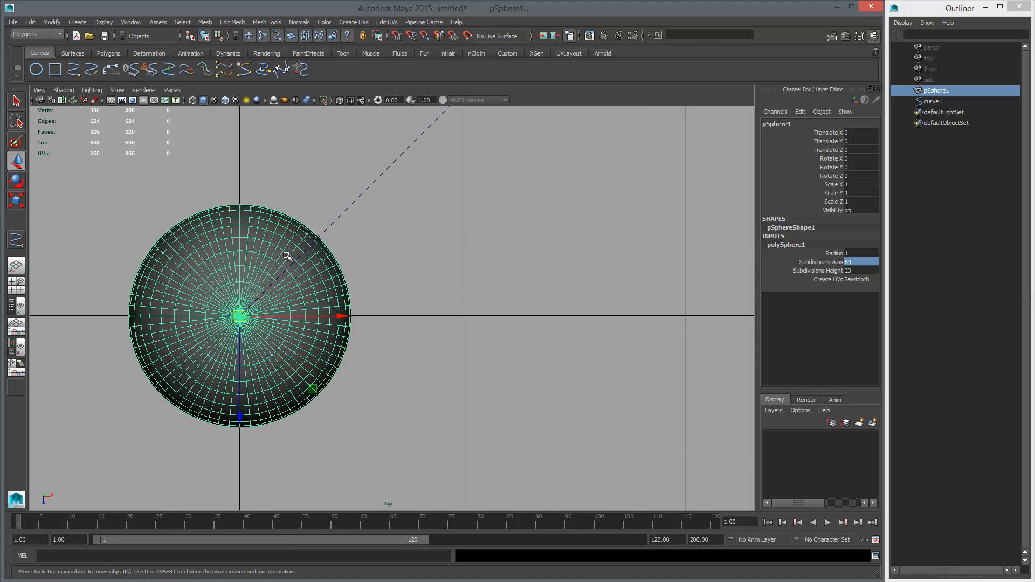
Enter 8 directly in the sphere's Subdivisions Axis field.
left_click(859, 262)
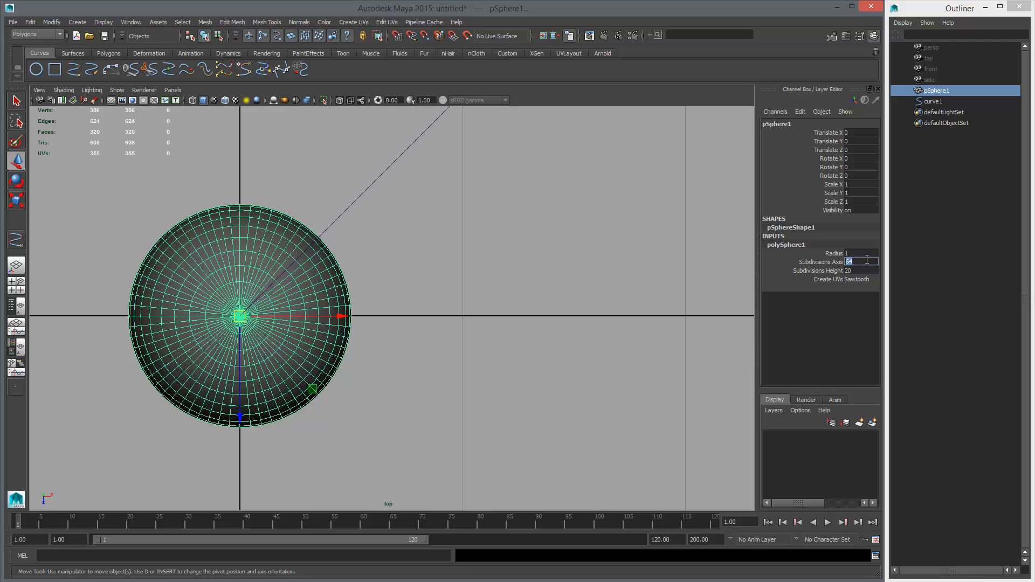
type("8")
left_click(861, 271)
type("6")
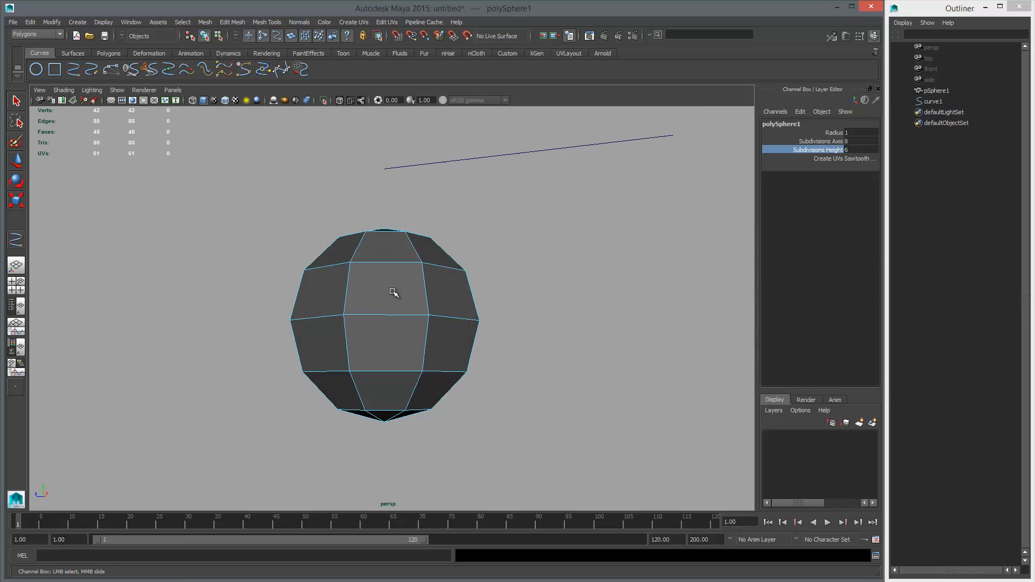
Select a sphere face, orbit around it, and change the component selection type.
left_click(415, 363)
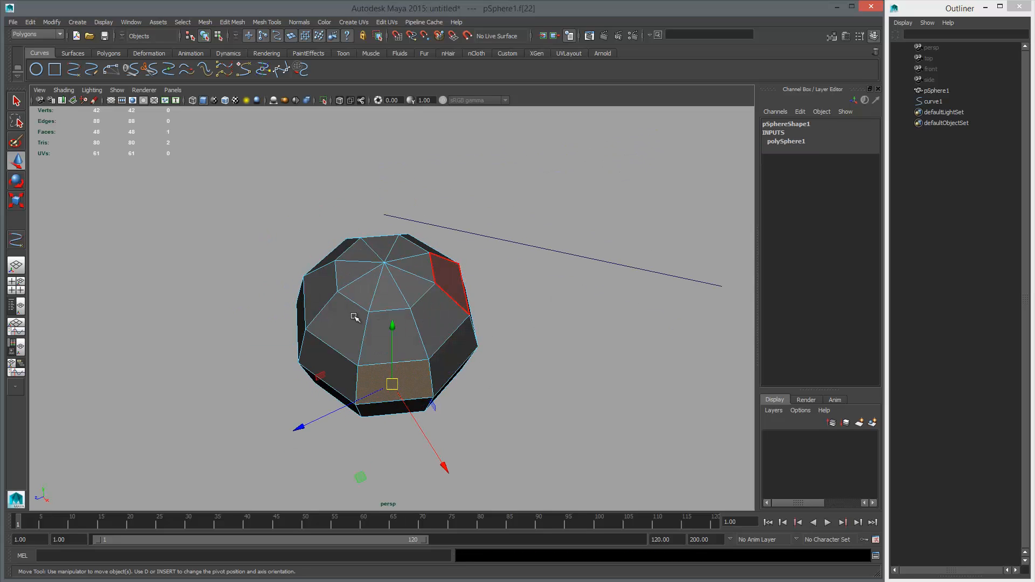
left_click_drag(357, 317, 455, 303)
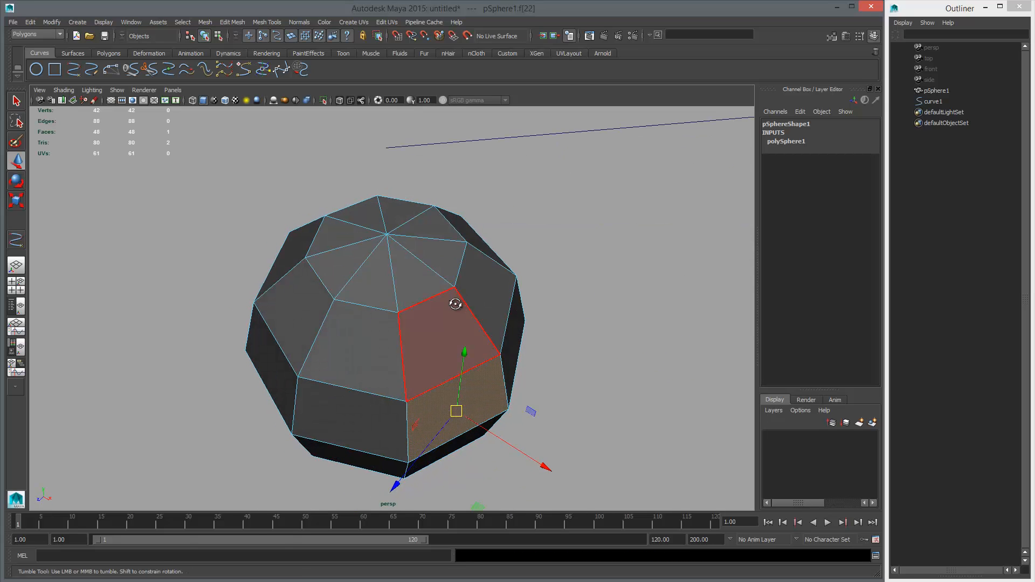
right_click(454, 303)
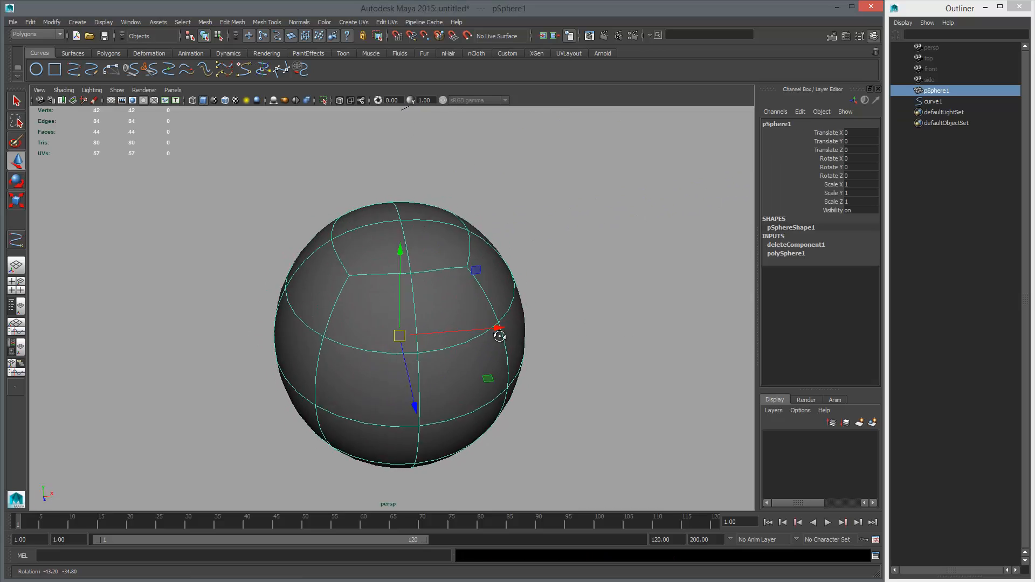
left_click_drag(500, 336, 488, 356)
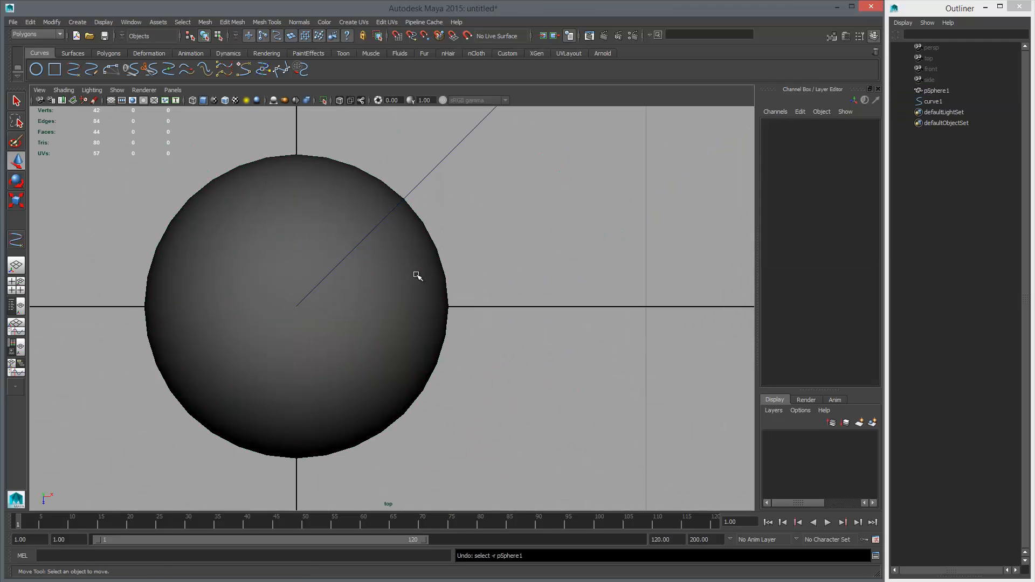
left_click(417, 276)
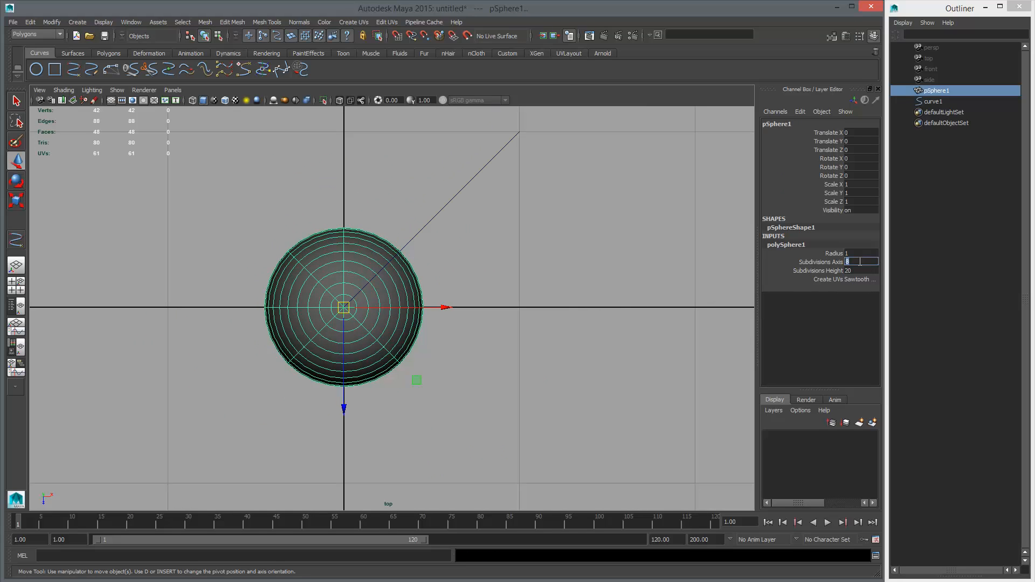
Set the sphere's Subdivisions Axis to 16 in the Channel Box.
type("16")
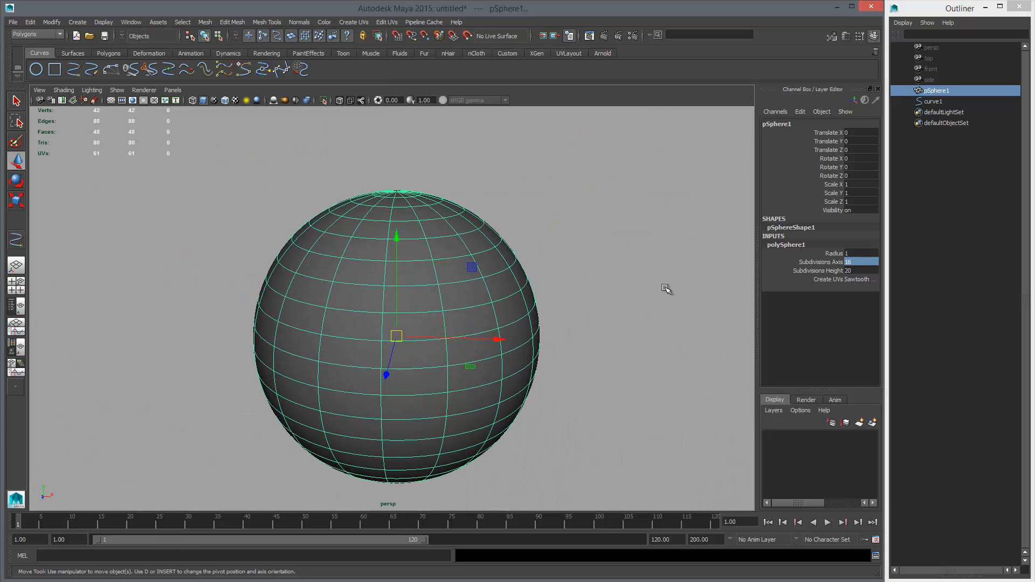
left_click(822, 271)
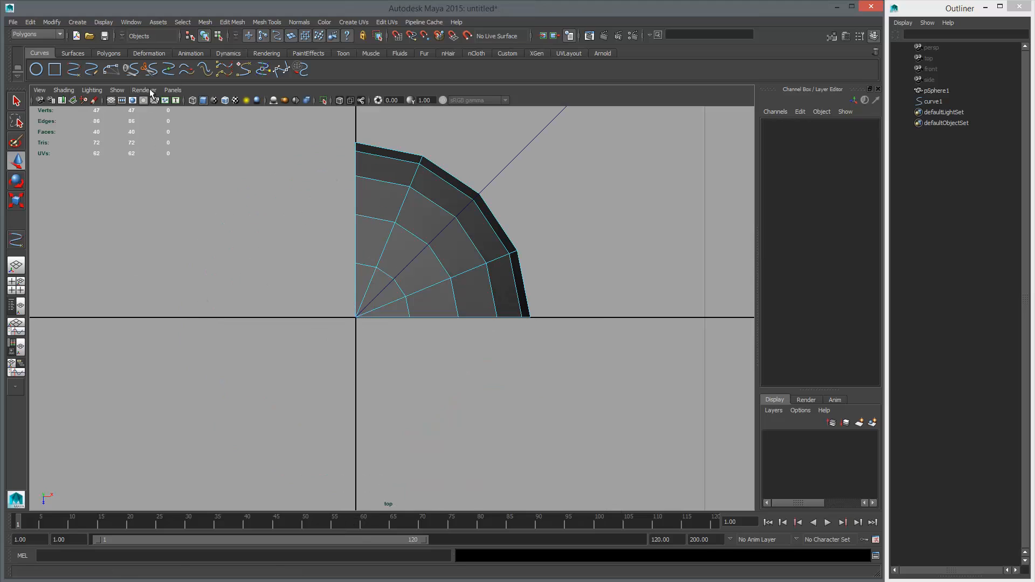
Switch the top view to Legacy Default Viewport rendering and show the Polygons shelf.
left_click(143, 90)
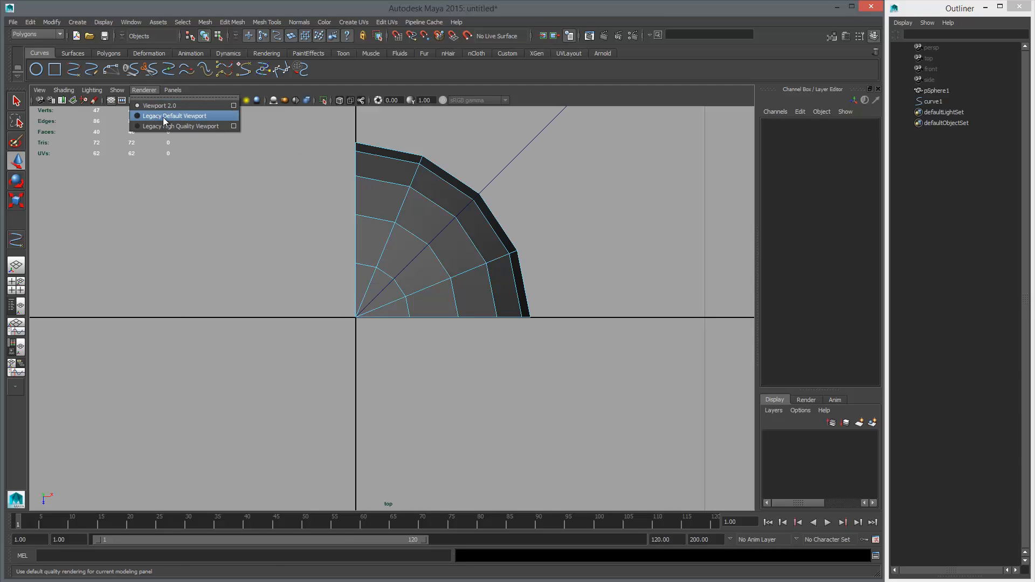
left_click(175, 115)
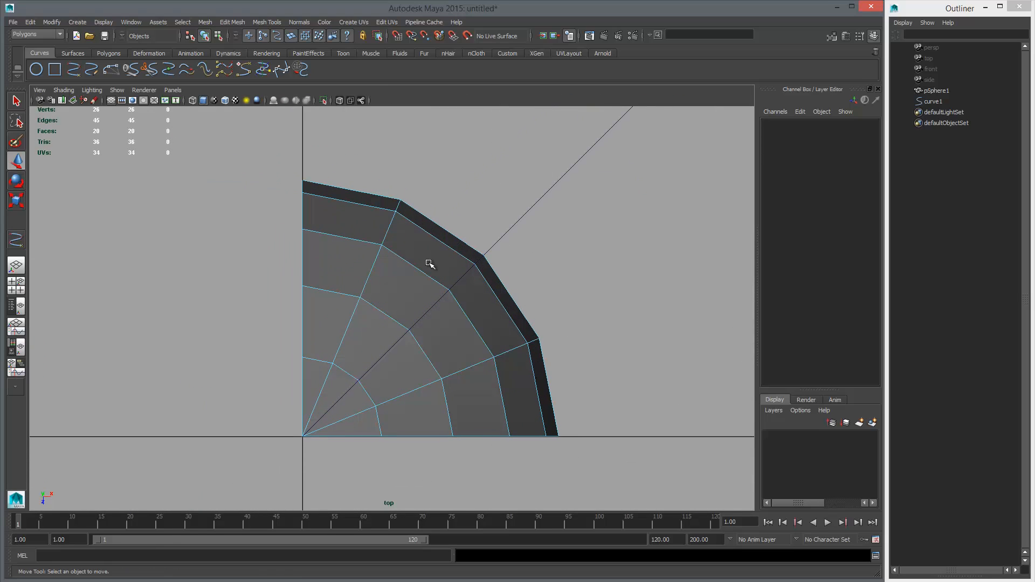
left_click(108, 54)
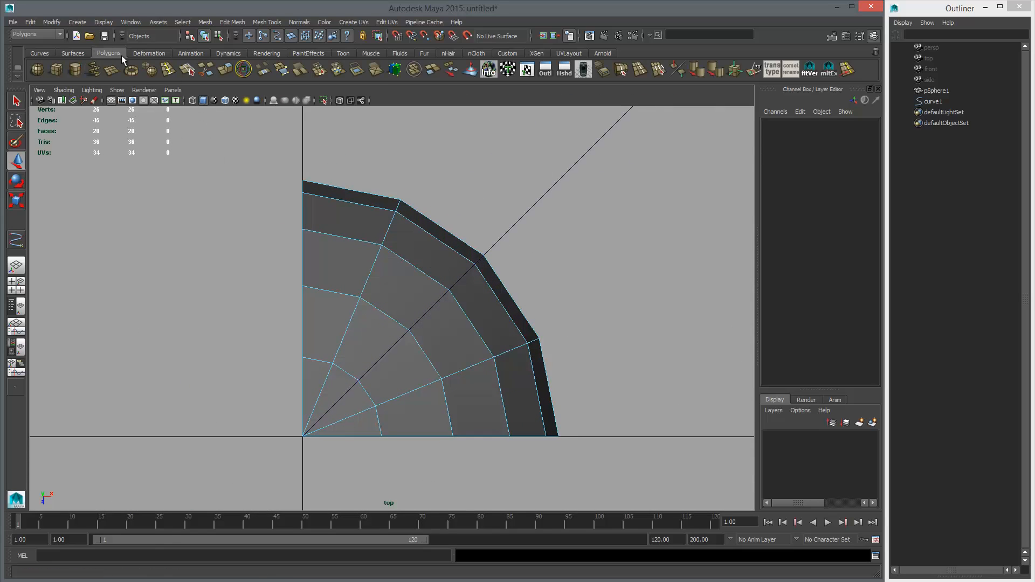
mouse_move(203, 69)
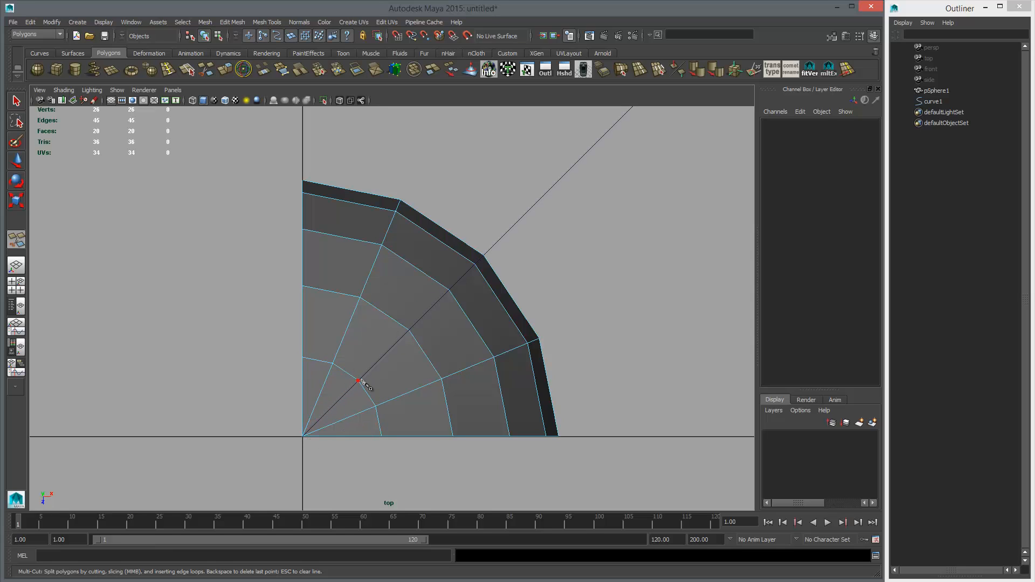
mouse_move(364, 376)
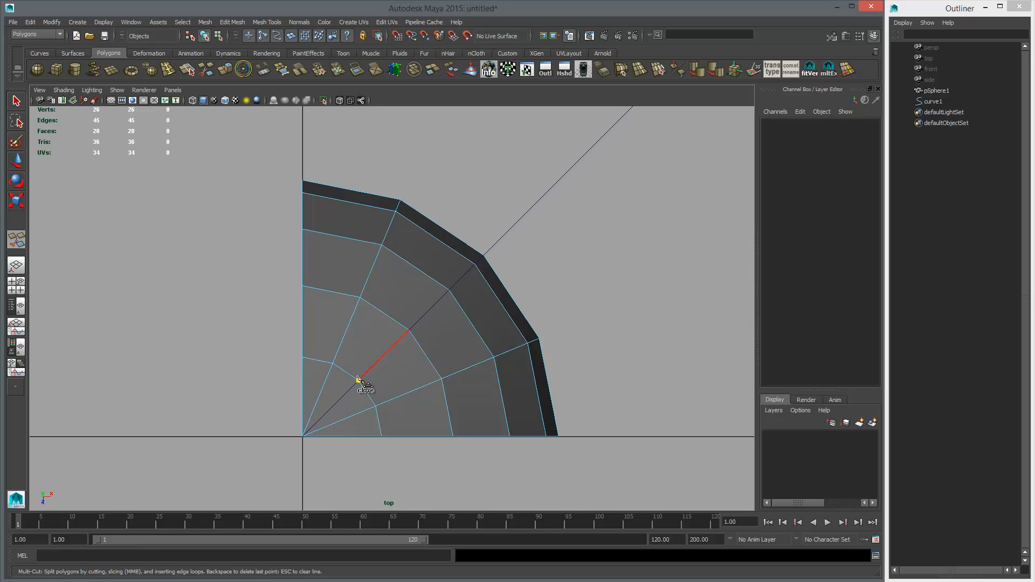
Cut a new edge from the wedge's diagonal edge up to the ring above.
left_click(363, 351)
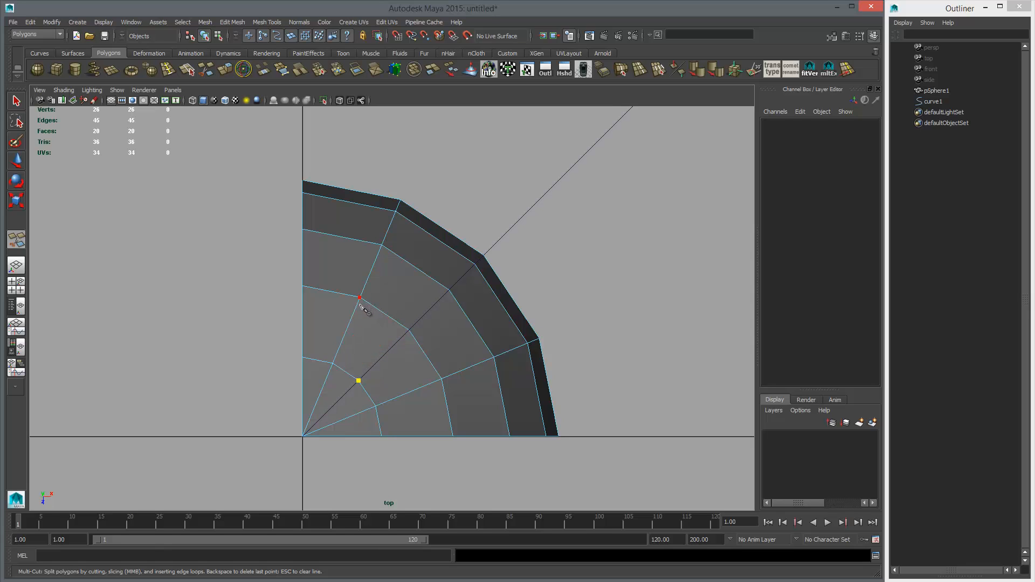
left_click(359, 297)
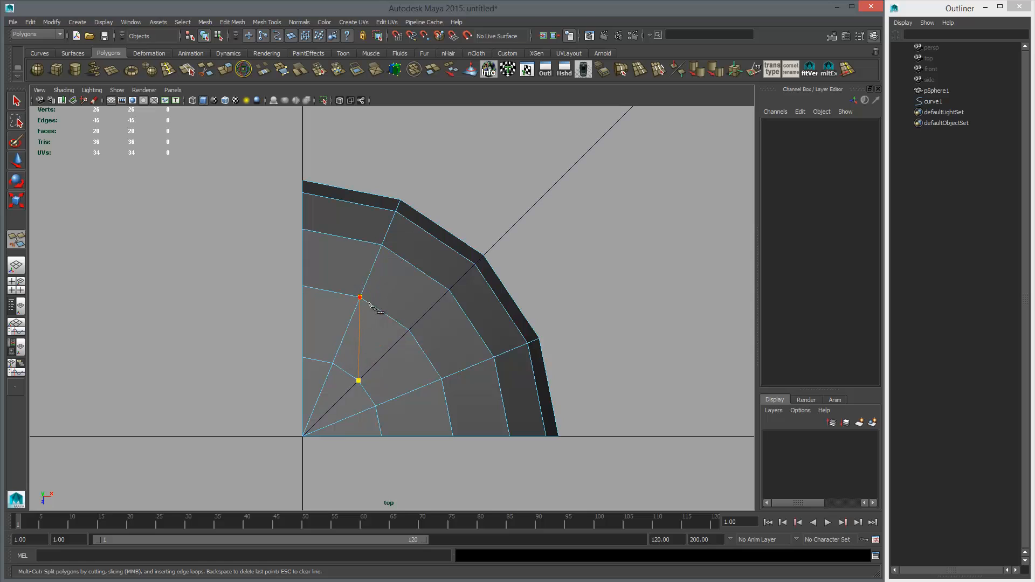
left_click(405, 400)
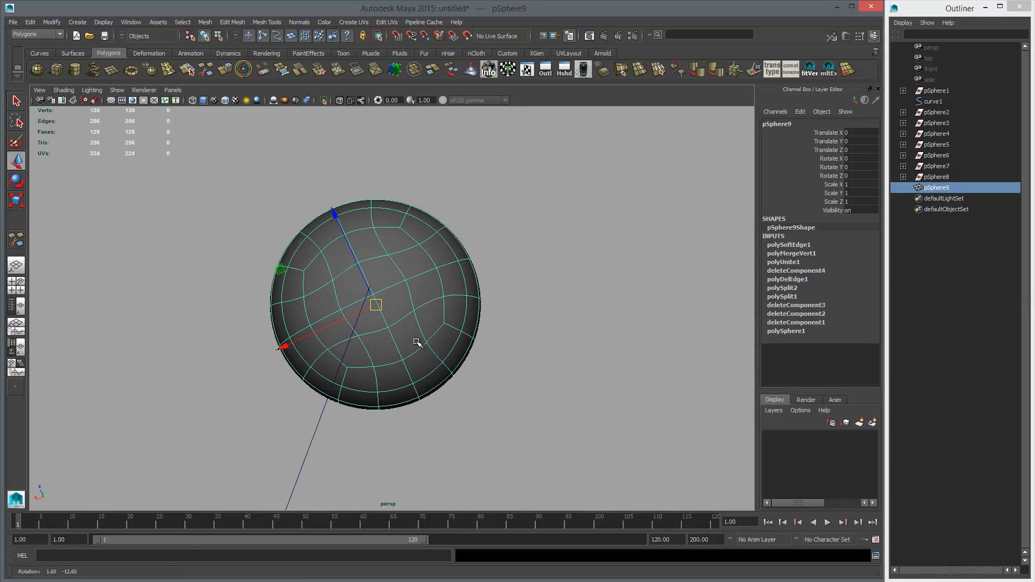
Orbit the view around the rebuilt all-quad sphere.
left_click_drag(415, 344, 511, 261)
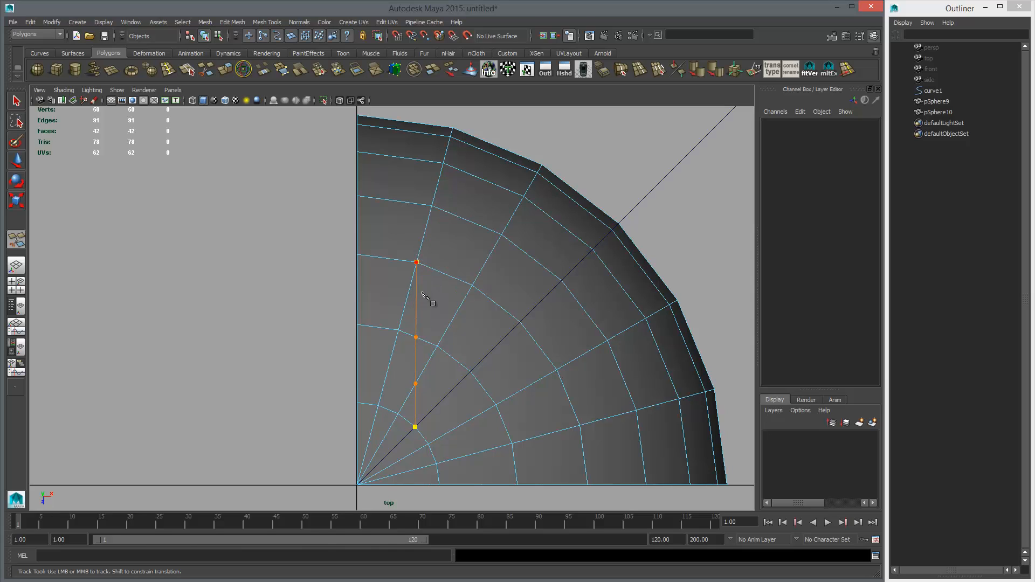
Pan across the second wedge and add another point to the Multi-Cut line.
left_click_drag(414, 427, 436, 347)
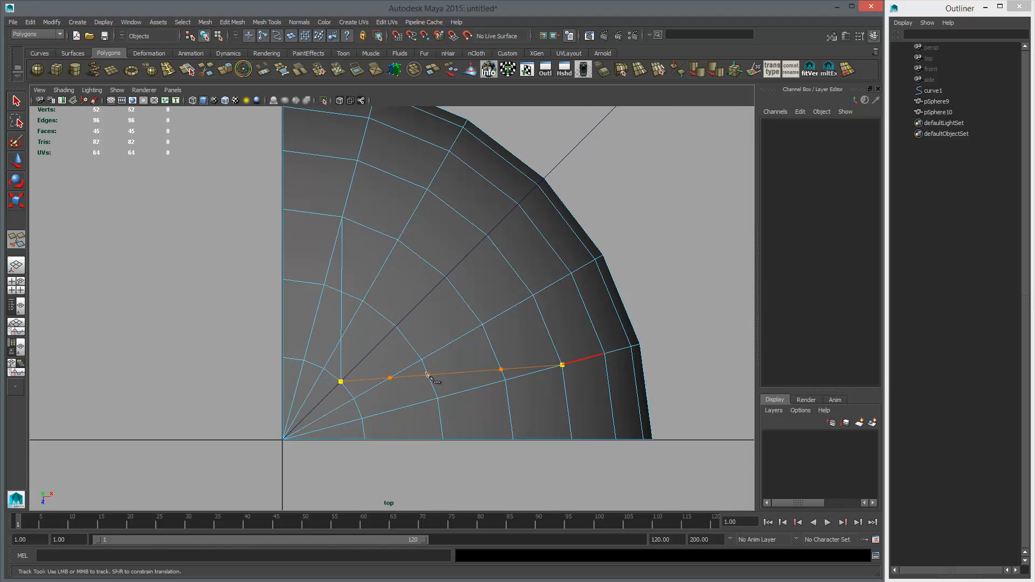
left_click(517, 343)
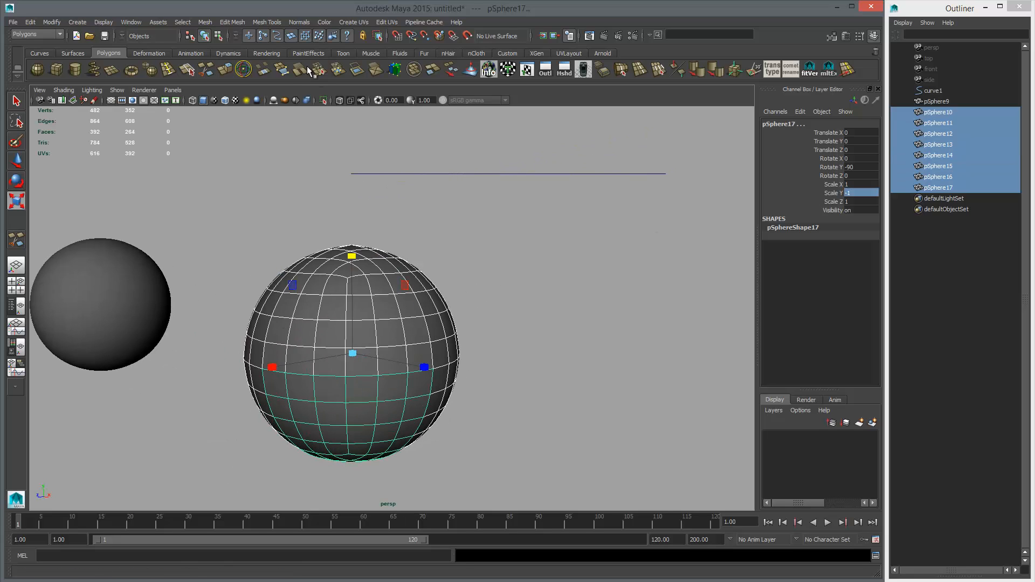
Combine the eight mirrored wedge copies into a single mesh.
left_click(396, 69)
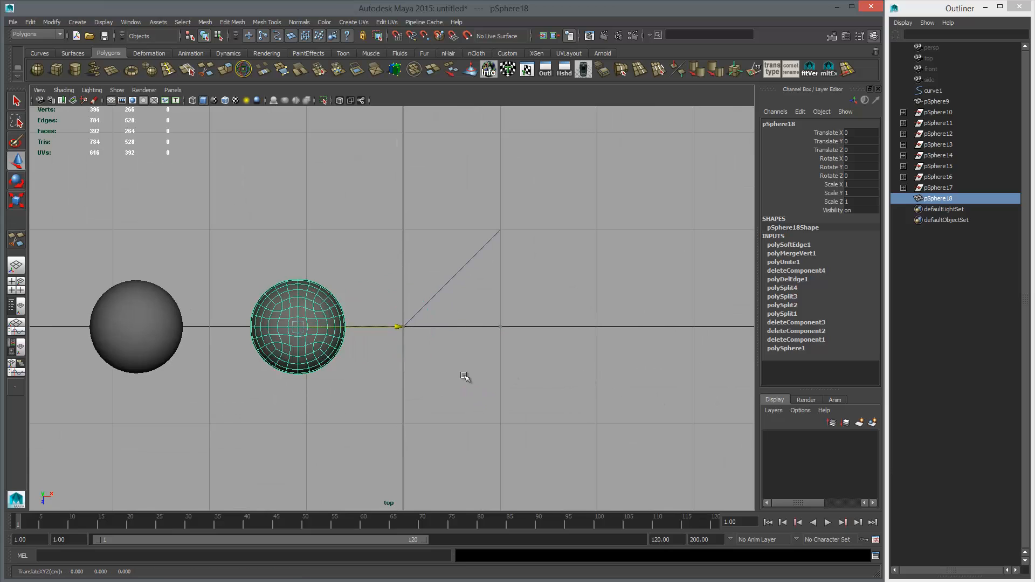
Drag across the new 64-by-28 subdivision sphere in the viewport.
left_click_drag(398, 327, 349, 326)
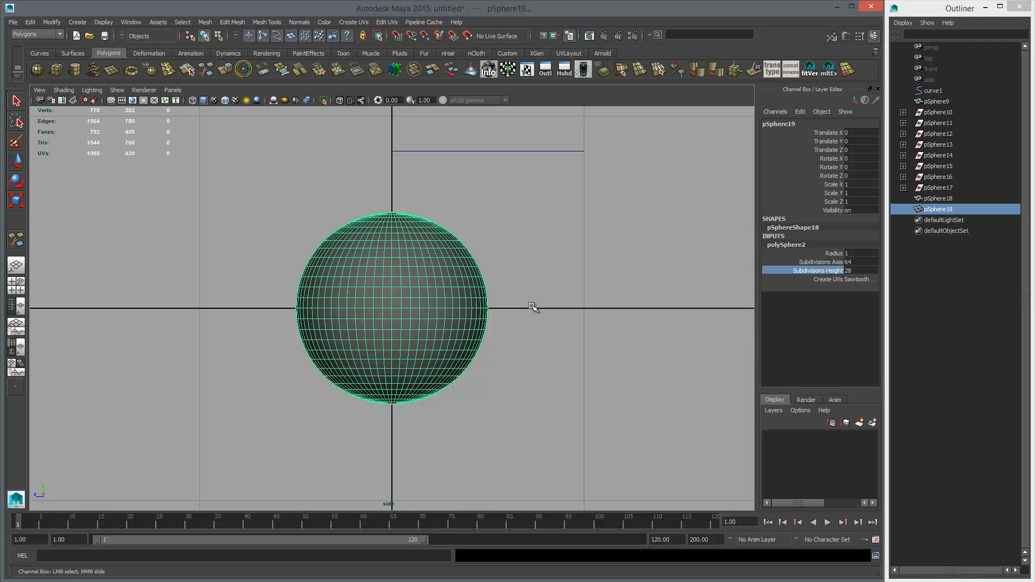
mouse_move(462, 258)
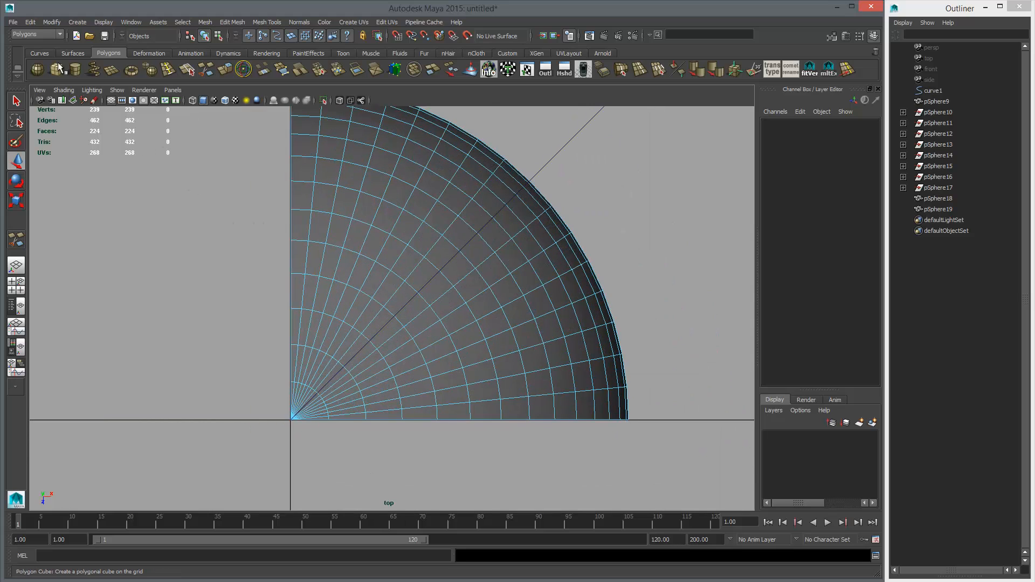
Activate the Pencil Curve Tool from the Curves shelf.
left_click(39, 53)
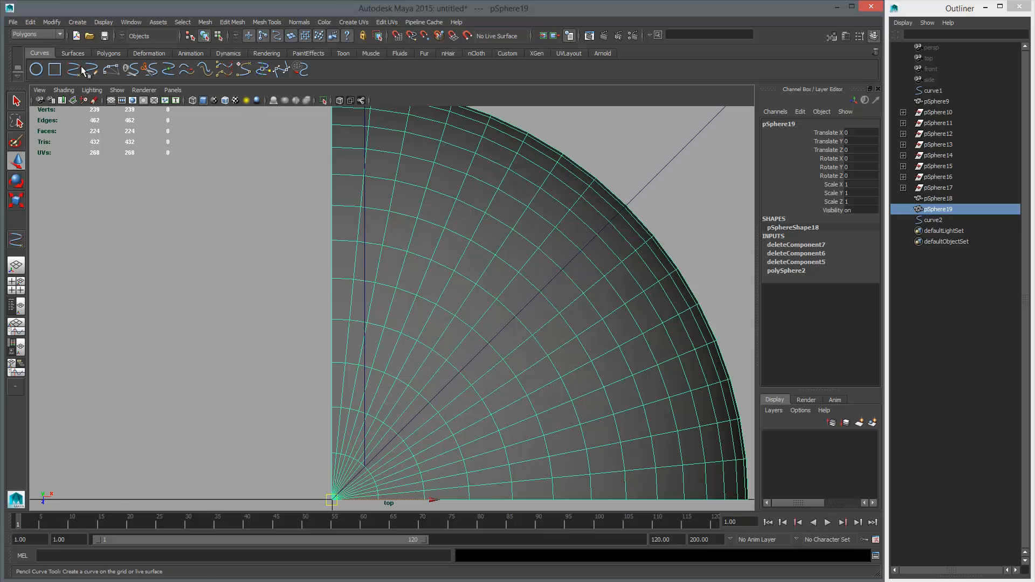
left_click(109, 53)
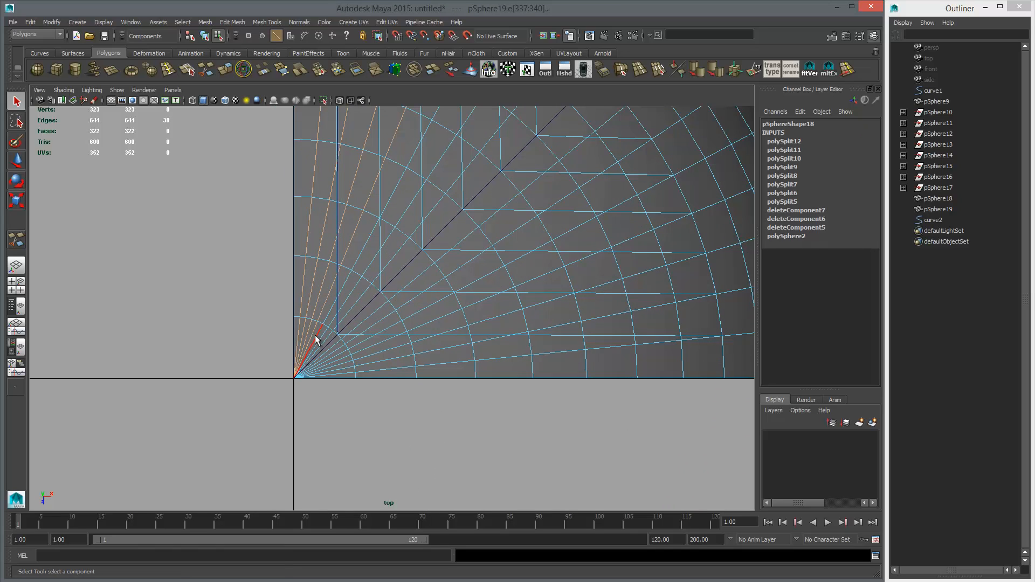
Select the crowded radial edges near the dense wedge's pole, including one along the diagonal.
left_click(336, 345)
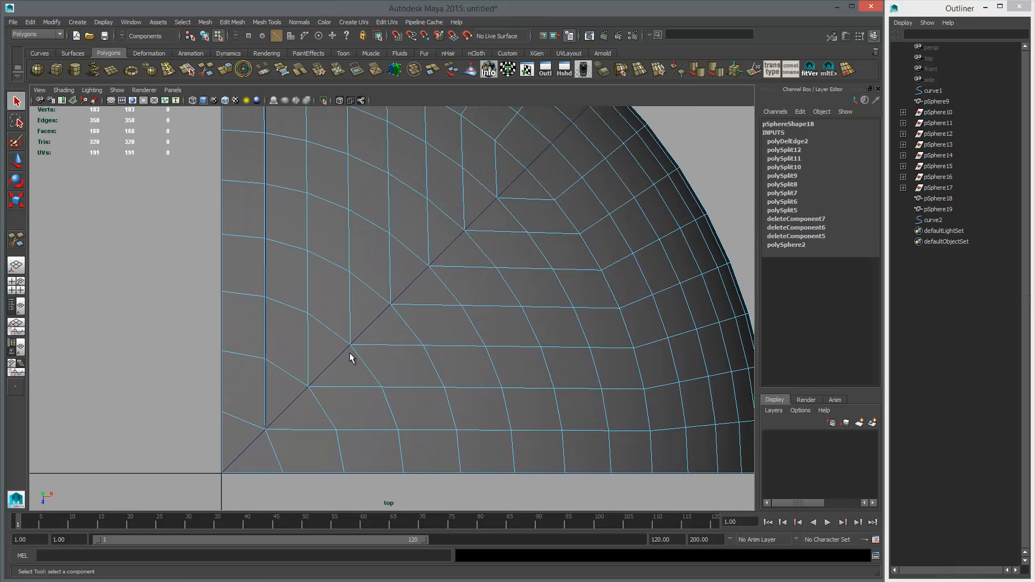
left_click(514, 184)
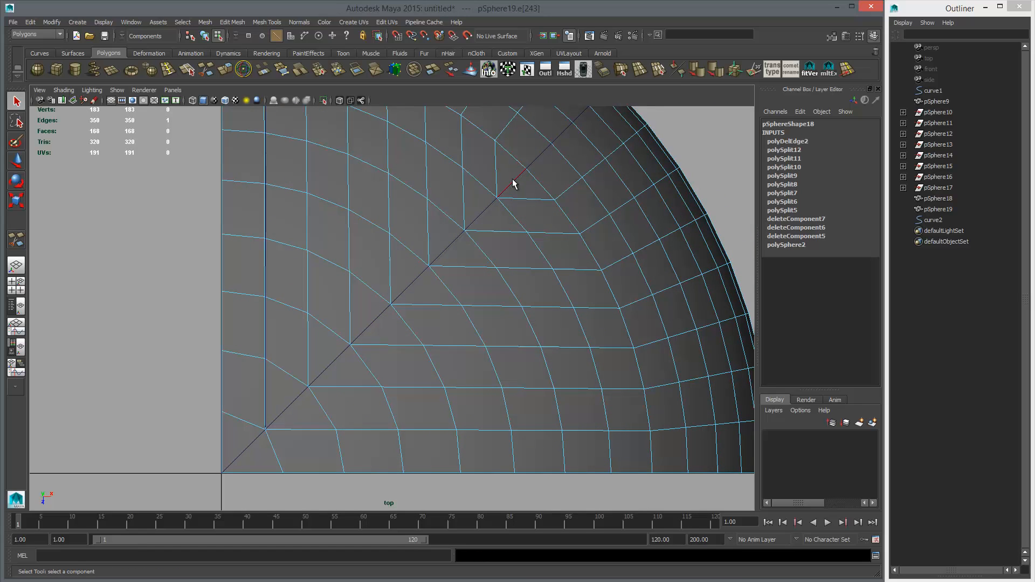
scroll("down", 3)
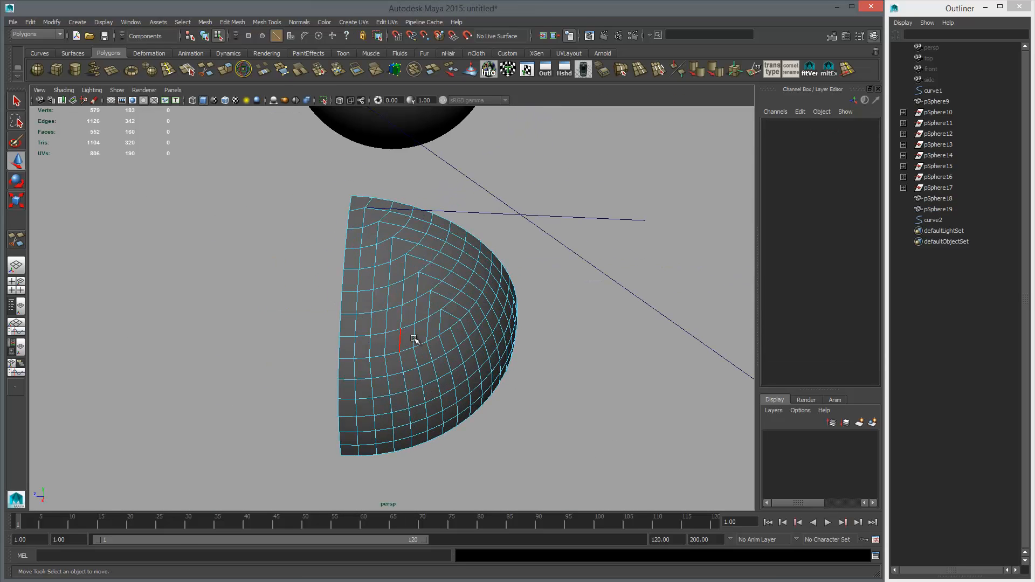
Combine the mirrored dense-wedge copies into one mesh, pSphere27.
left_click(415, 340)
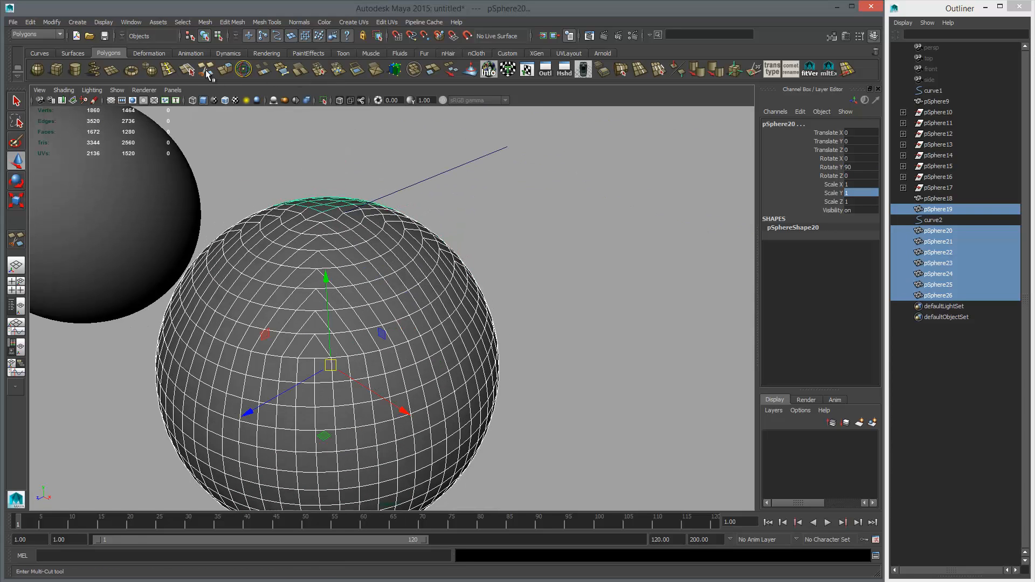
left_click(298, 69)
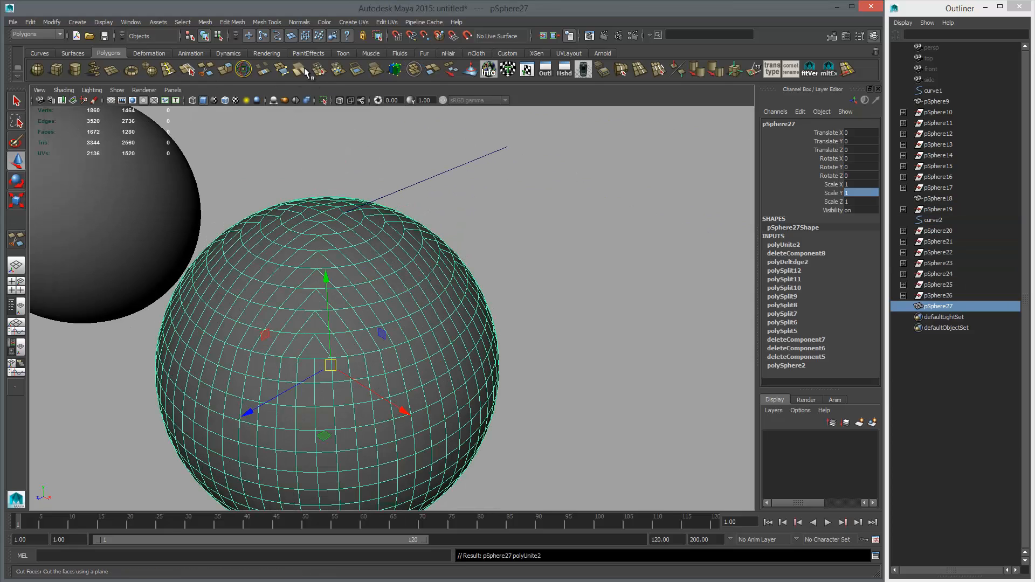